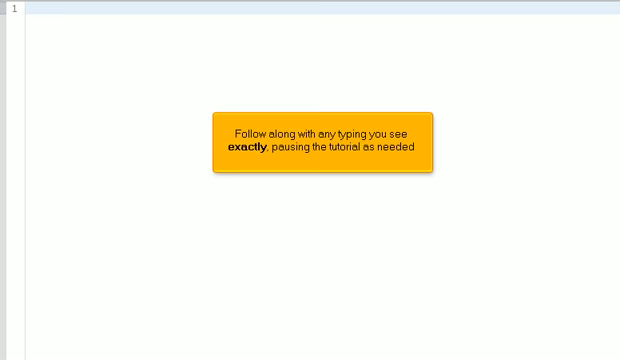
{"action": "type", "text": "<?php"}
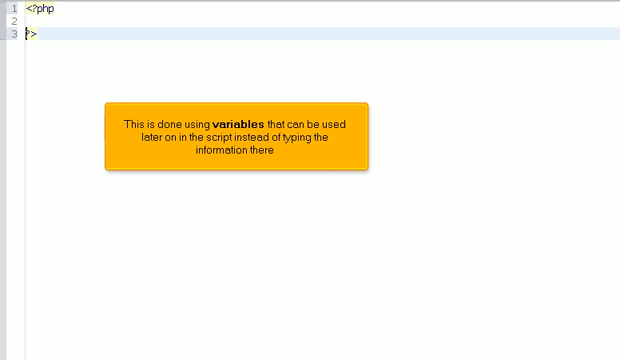
{"action": "type", "text": "$usern"}
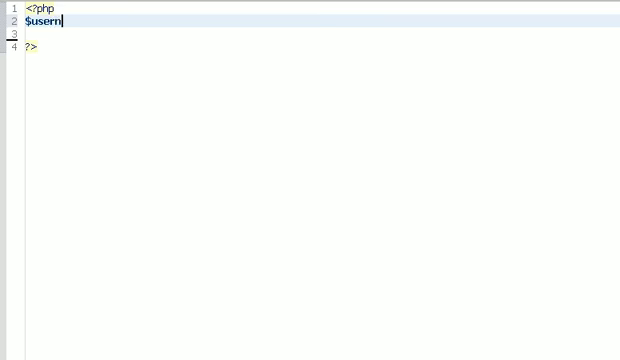
{"action": "type", "text": "ame = '';"}
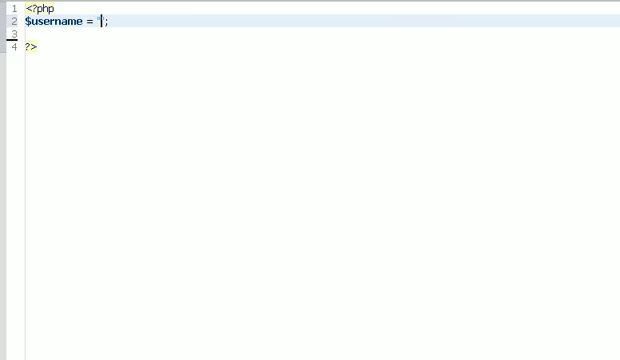
{"action": "type", "text": "admin\";"}
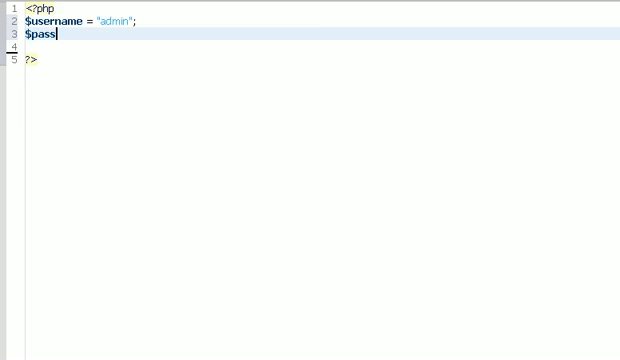
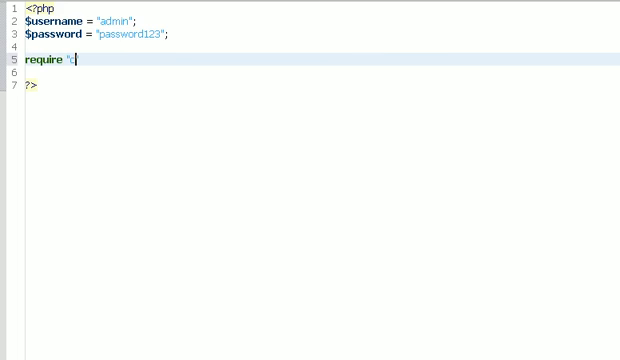
Add require "configuration.php" and $conf = new JConfig(), then begin the $link line
{"action": "type", "text": "onfiguratio"}
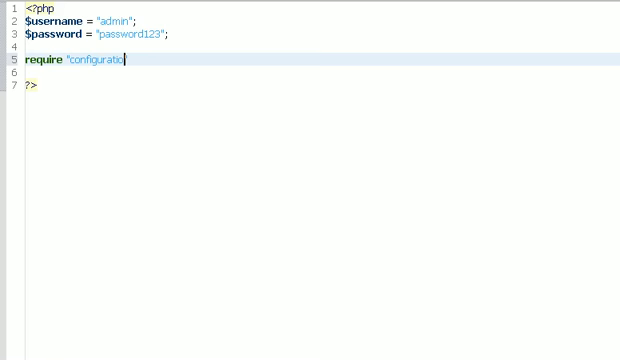
{"action": "type", "text": "n.php\";"}
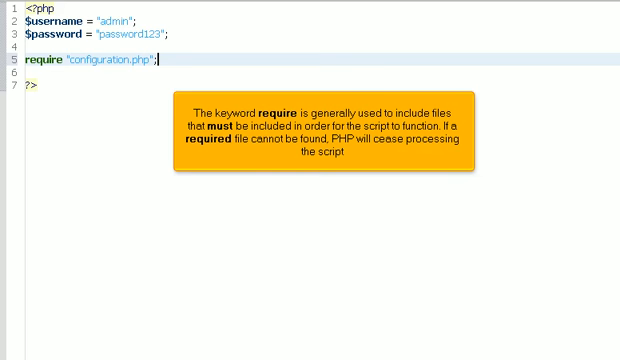
{"action": "type", "text": "$c"}
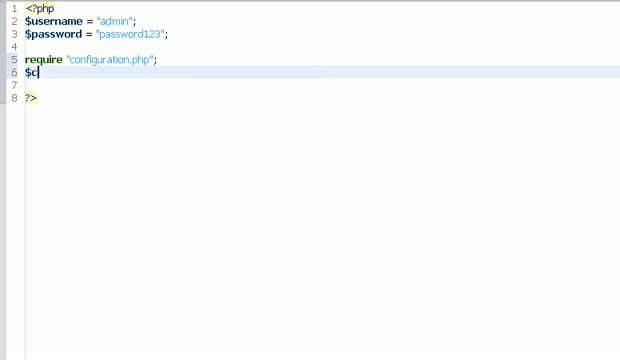
{"action": "type", "text": "onf = new JC"}
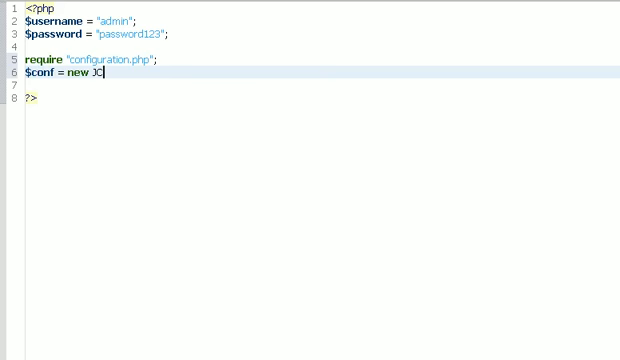
{"action": "type", "text": "Config();"}
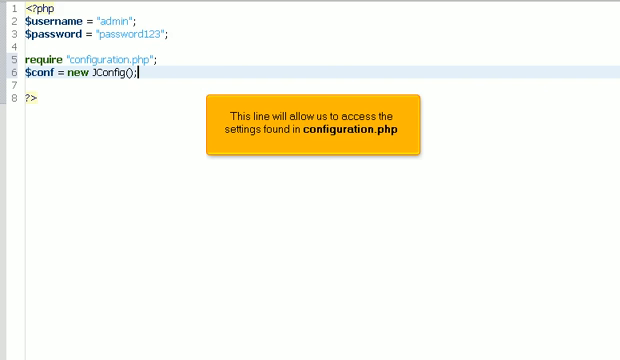
{"action": "type", "text": "$link"}
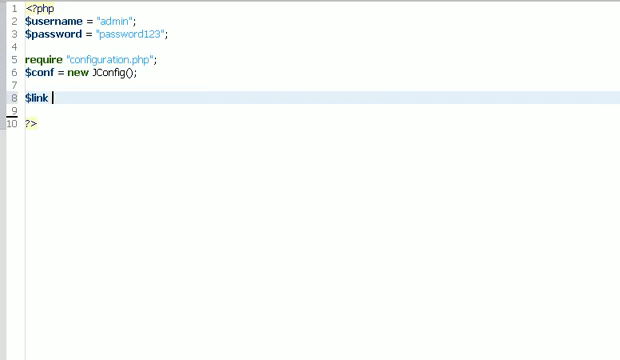
Assign $link a mysql_connect using the config's host, user and password
{"action": "type", "text": "= mysql_conn"}
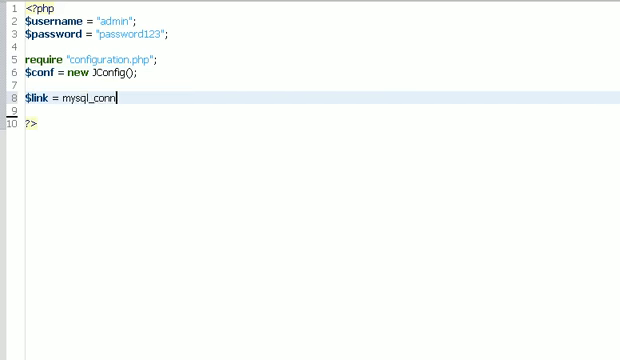
{"action": "type", "text": "ect($conf);"}
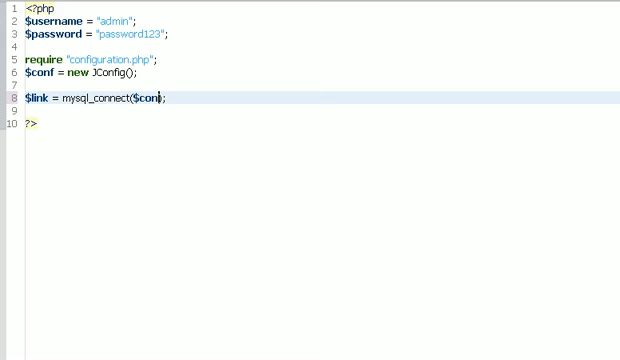
{"action": "type", "text": "->host, $conf->user, $co"}
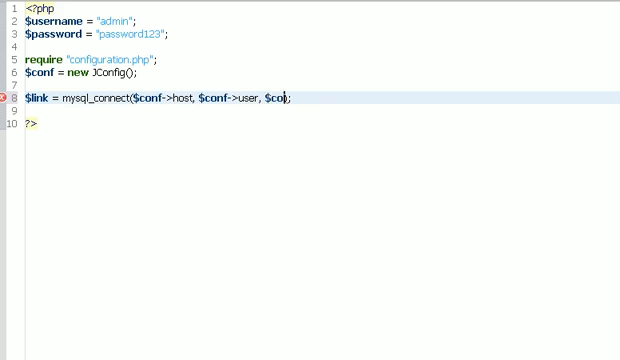
{"action": "type", "text": "password"}
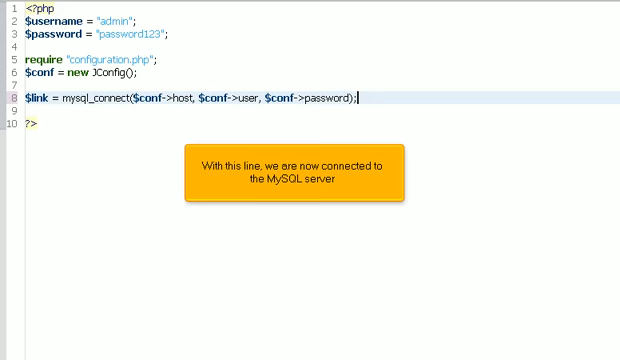
Add mysql_query("USE $conf->db") to select the configured database
{"action": "type", "text": "mysql_query(\"USE"}
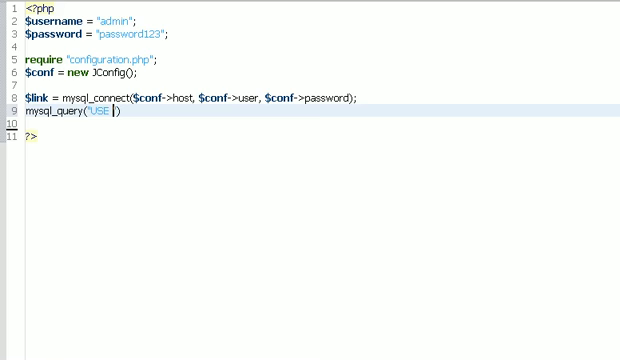
{"action": "type", "text": "$conf->db\")"}
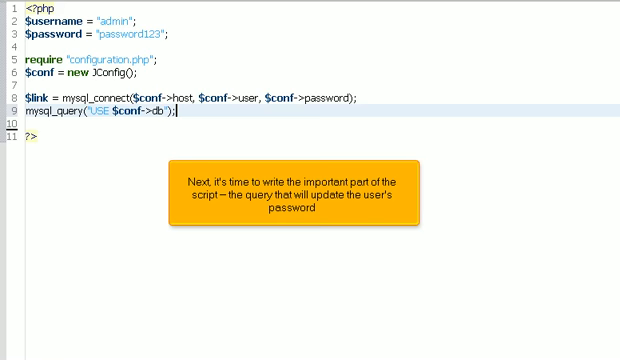
{"action": "type", "text": "mysql_query(\"U\");"}
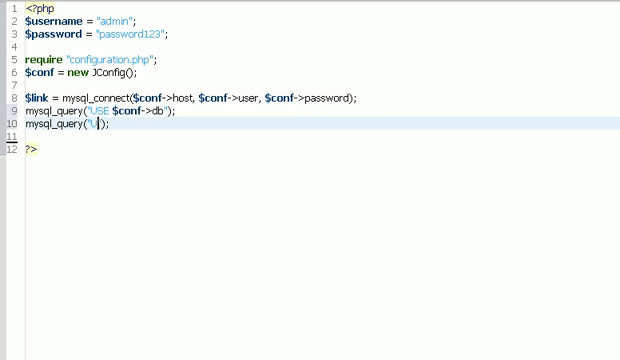
Add UPDATE {$conf->dbprefix}users SET password = MD5('$password') WHERE username = '$username'
{"action": "type", "text": "UPDATE {$conf-"}
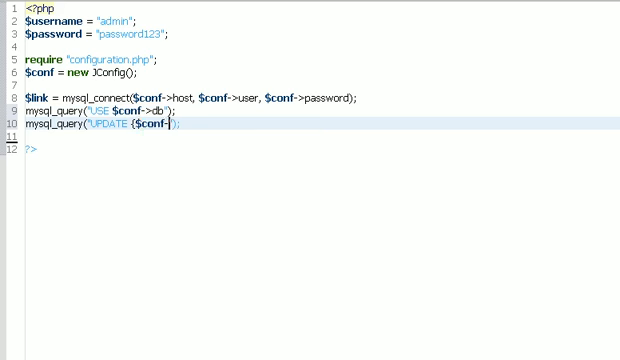
{"action": "type", "text": "dbprefix}users"}
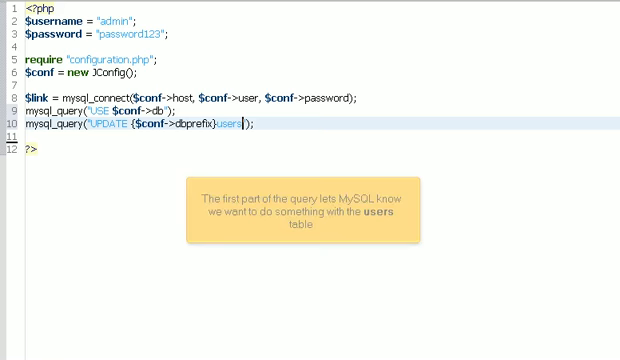
{"action": "type", "text": "SET passwo"}
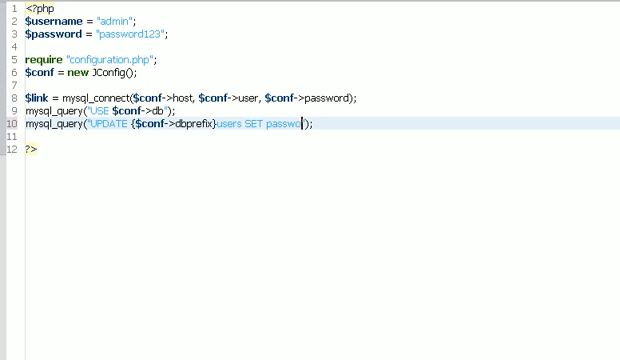
{"action": "type", "text": "= MD5('$password') WHERE usernam"}
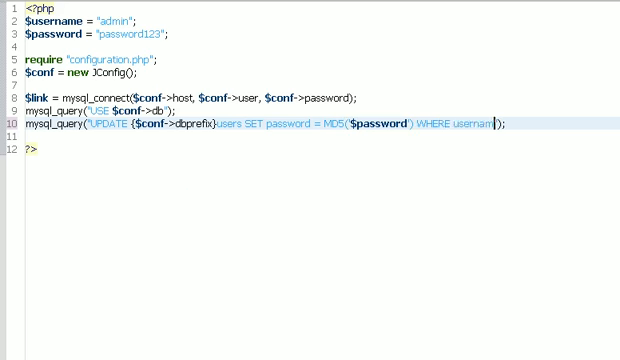
{"action": "type", "text": "= $username'"}
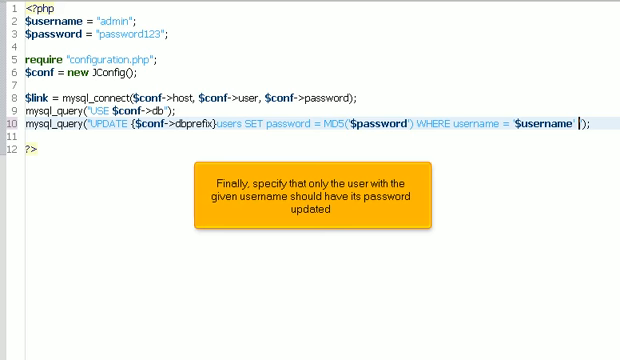
{"action": "type", "text": "mysql_clo"}
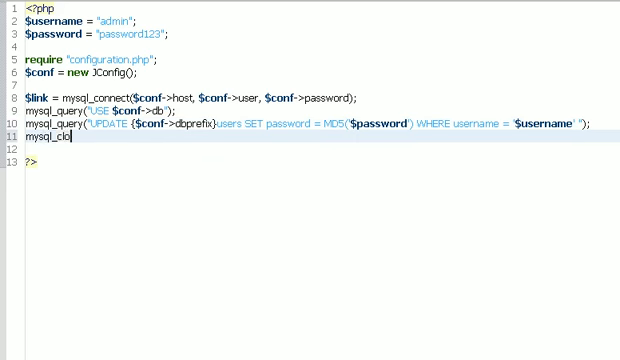
Finish the mysql_close($link); line to close the database connection
{"action": "type", "text": "se($link);"}
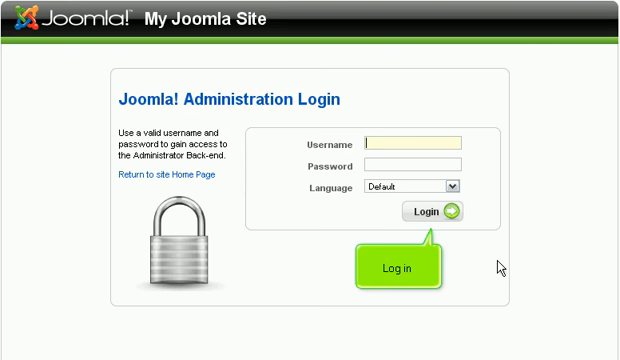
Log in to the Joomla administrator back-end with username admin
{"action": "type", "text": "admin"}
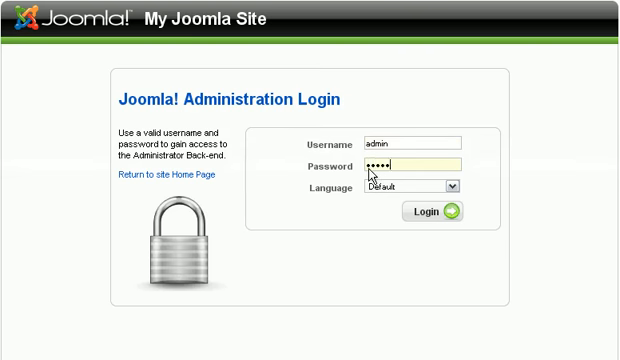
{"action": "left_click", "coordinate": [443, 211]}
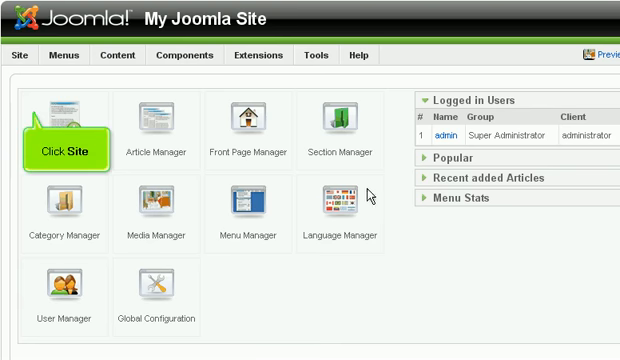
Open the Administrator account from User Manager and enter a new password
{"action": "left_click", "coordinate": [18, 57]}
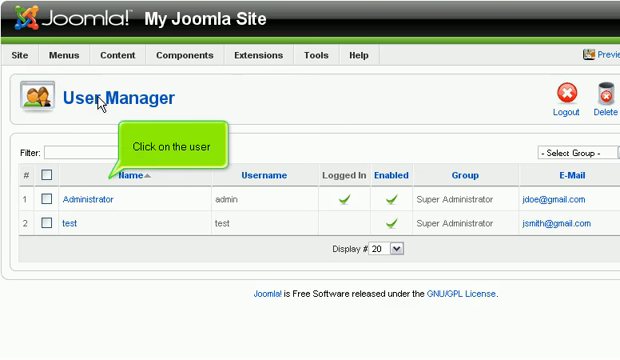
{"action": "mouse_move", "coordinate": [82, 173]}
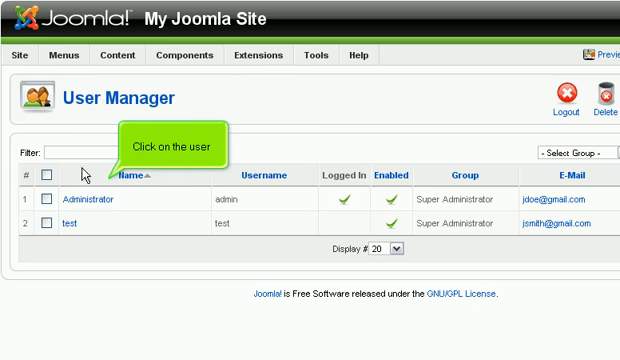
{"action": "left_click", "coordinate": [68, 196]}
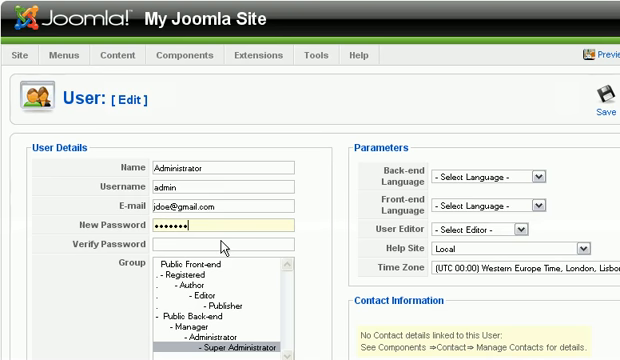
{"action": "type", "text": "••••••"}
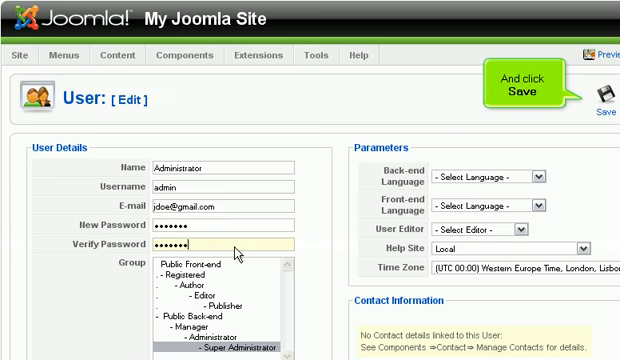